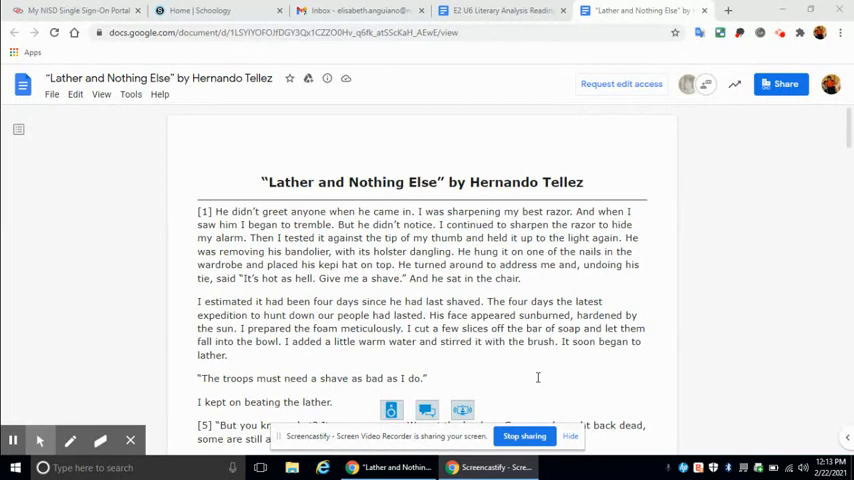
scroll("down", 3)
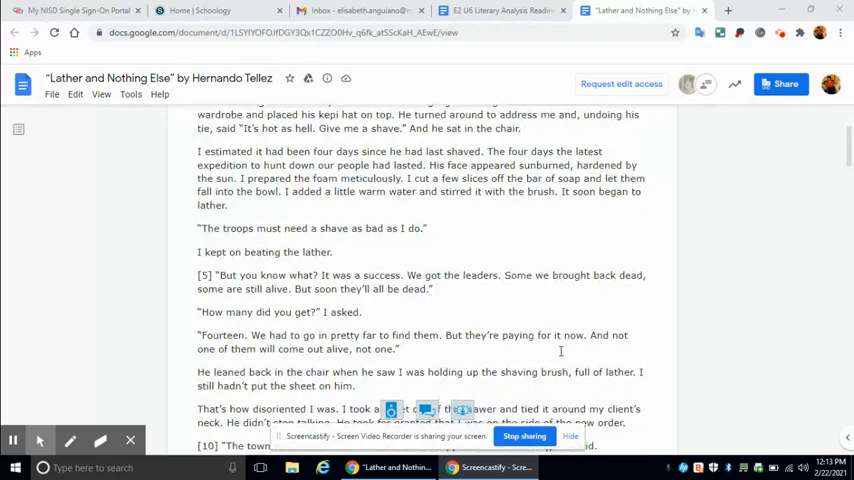
scroll("down", 3)
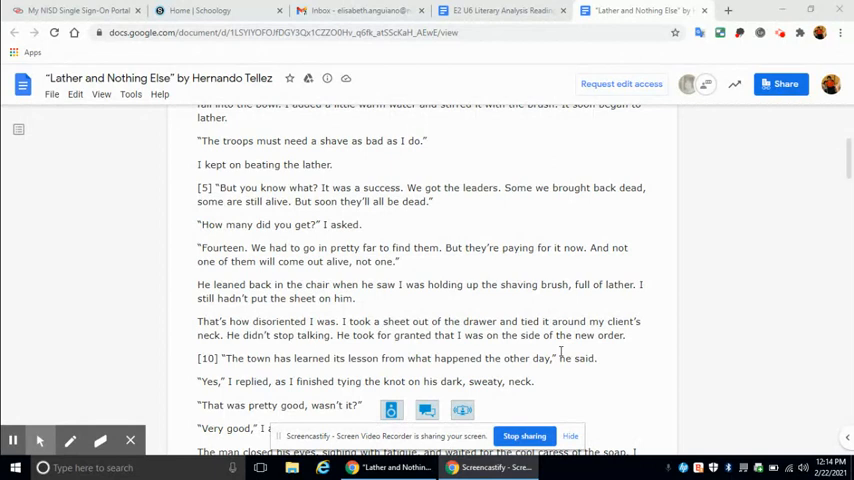
scroll("down", 3)
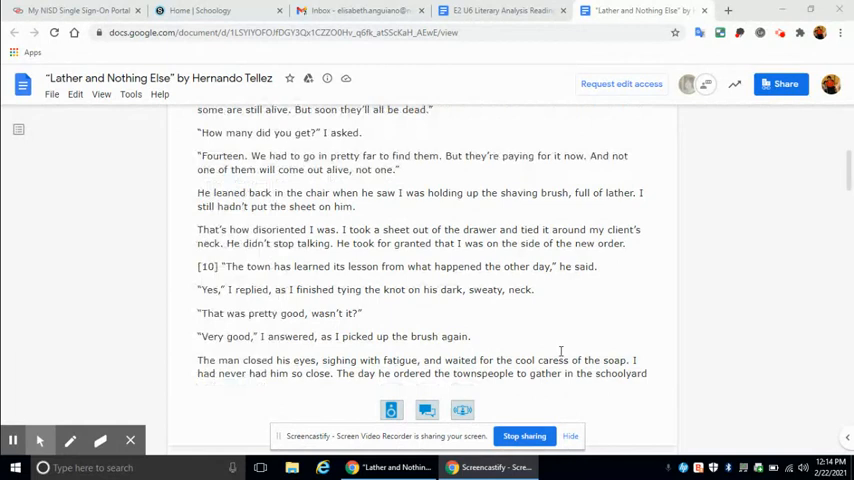
scroll("down", 3)
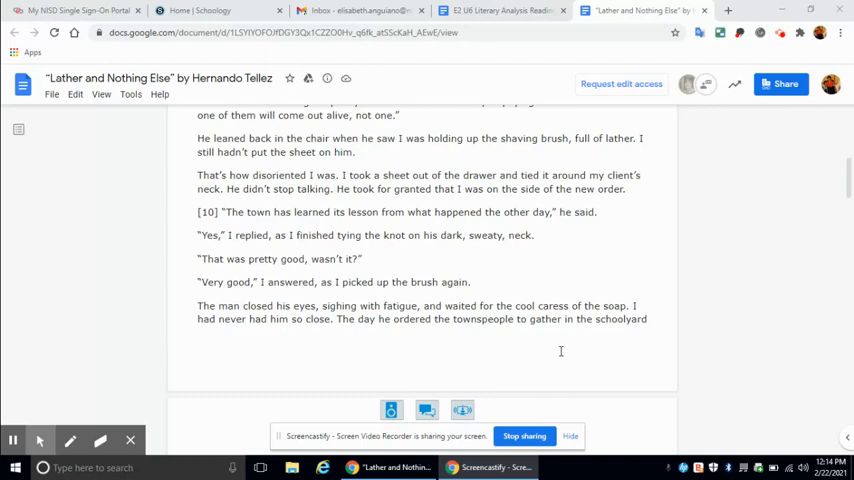
scroll("down", 3)
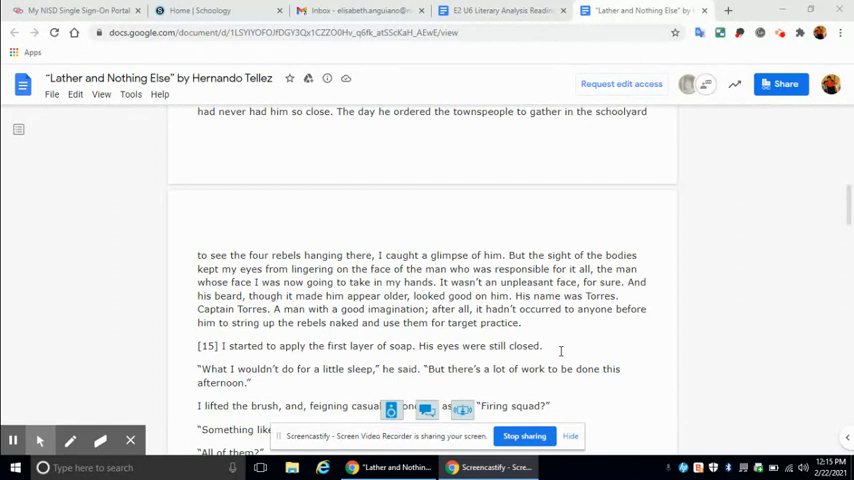
scroll("down", 3)
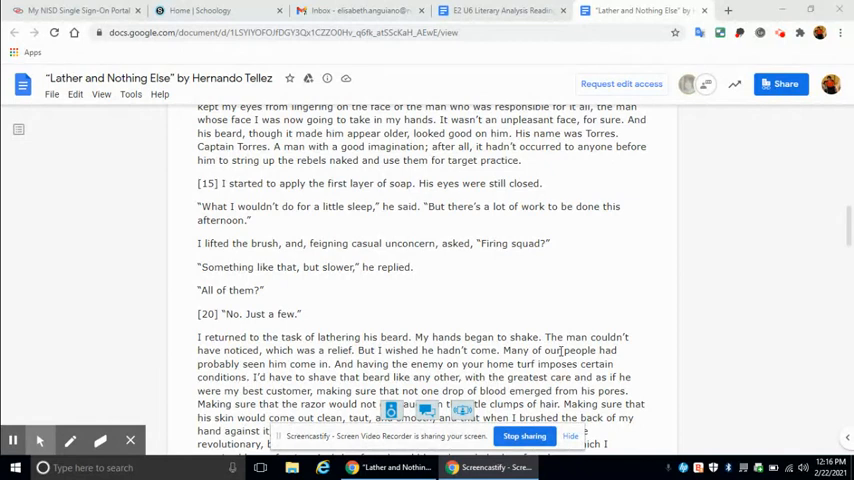
scroll("down", 3)
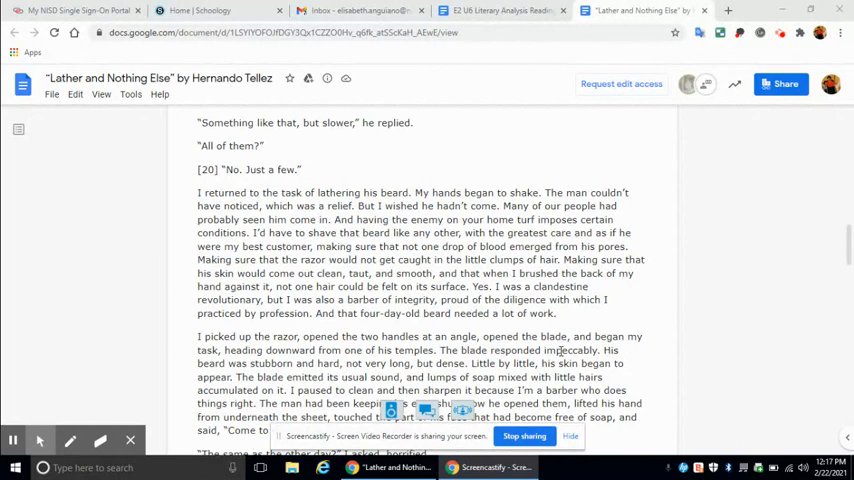
scroll("down", 3)
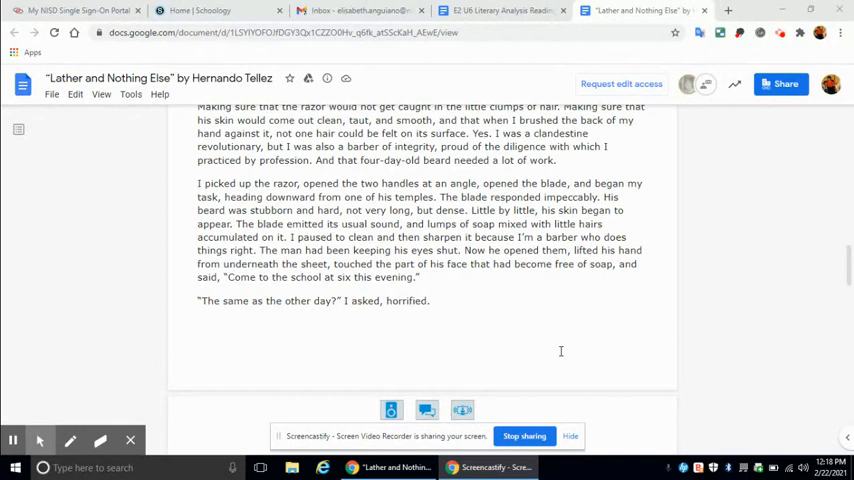
scroll("down", 3)
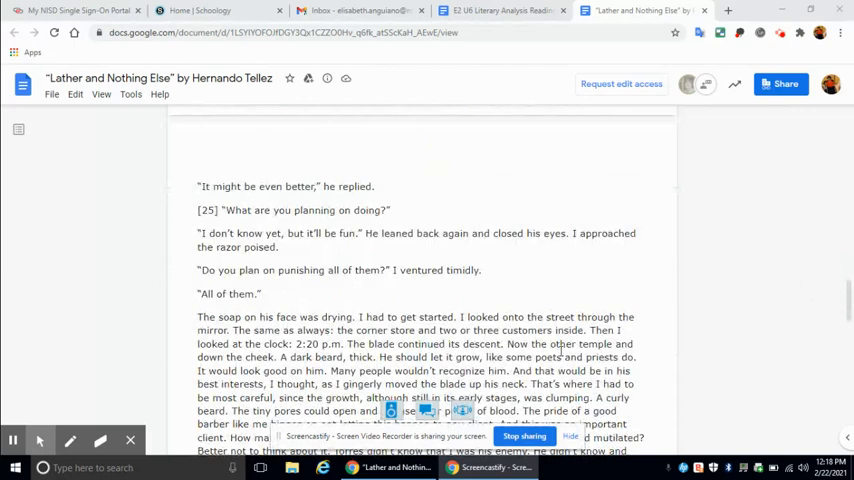
scroll("down", 3)
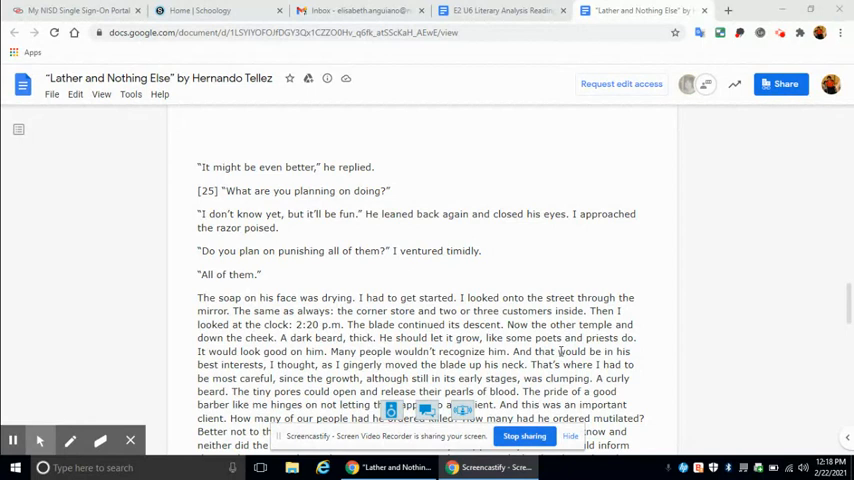
scroll("down", 3)
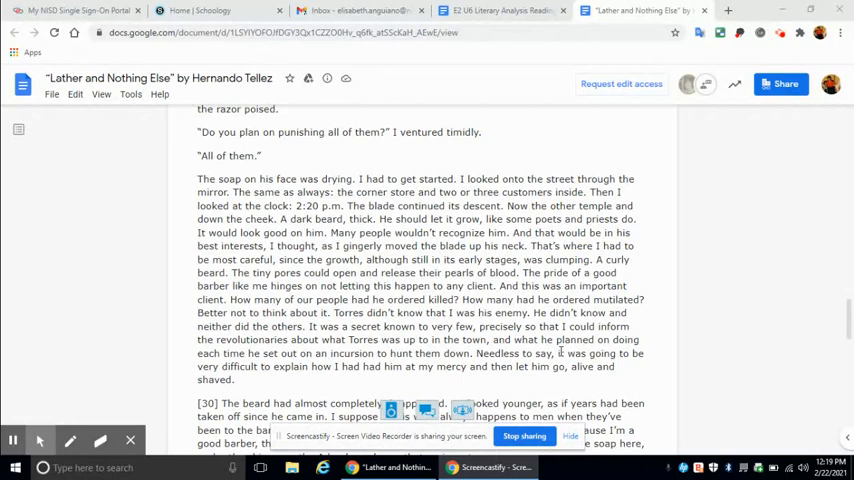
scroll("down", 3)
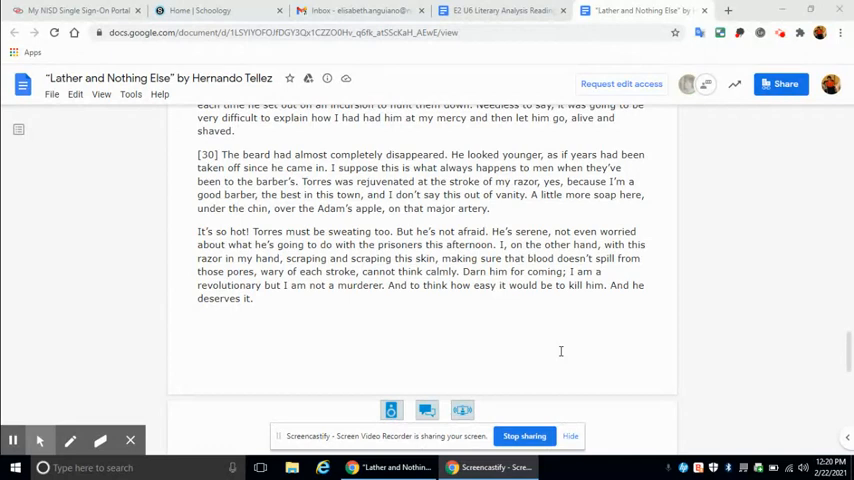
scroll("down", 3)
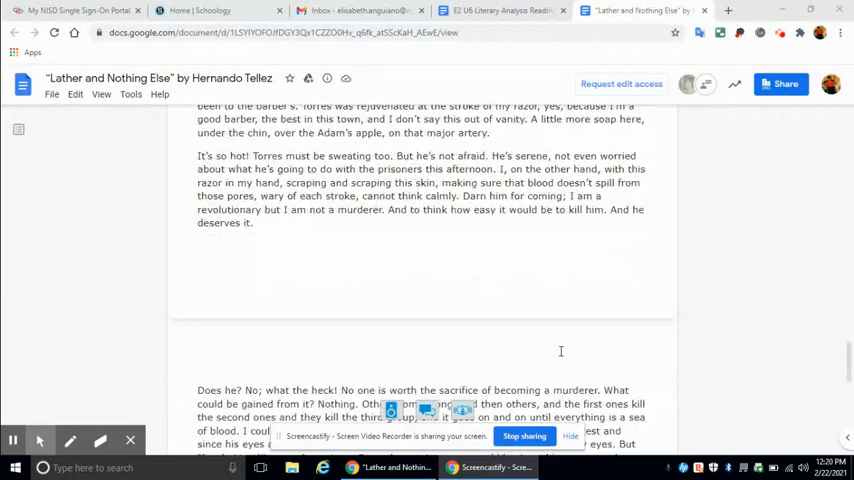
scroll("down", 3)
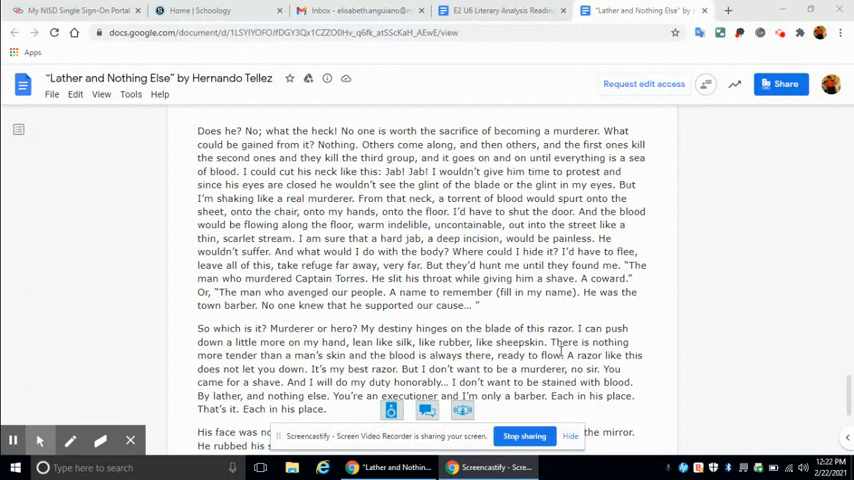
scroll("down", 3)
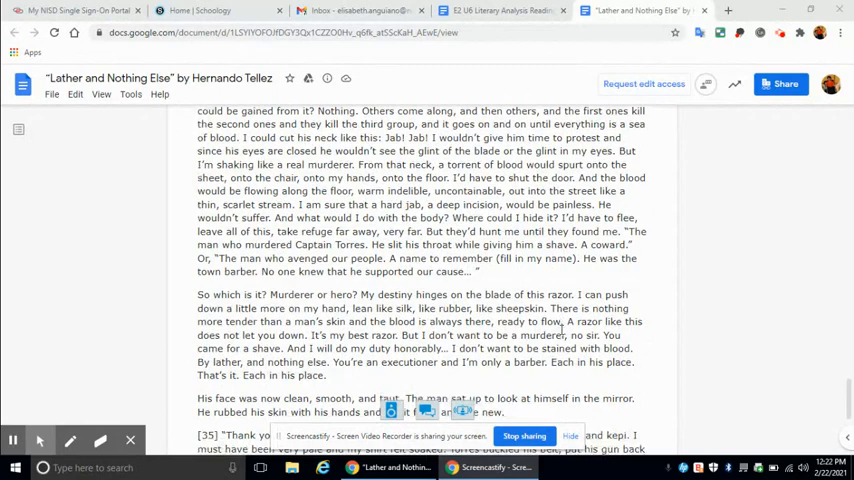
scroll("down", 3)
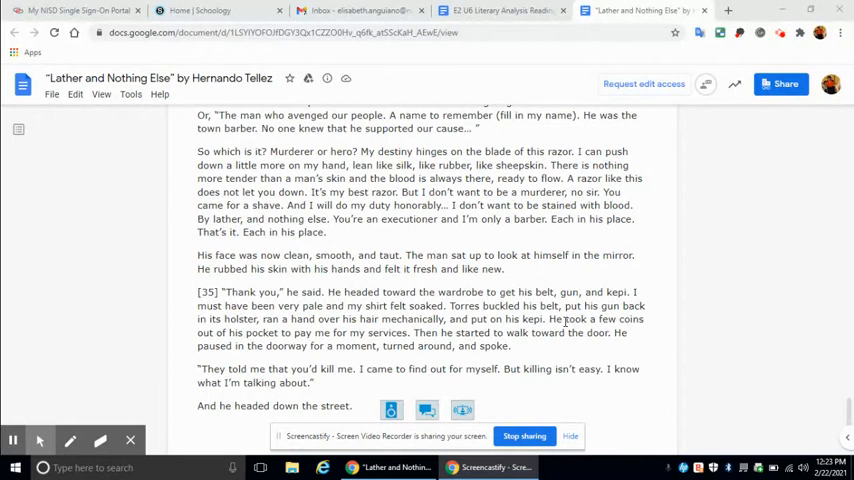
scroll("down", 3)
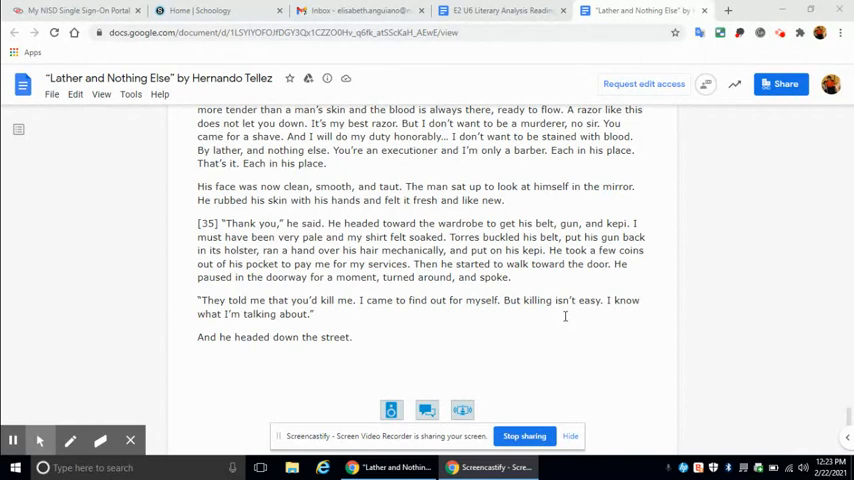
scroll("up", 3)
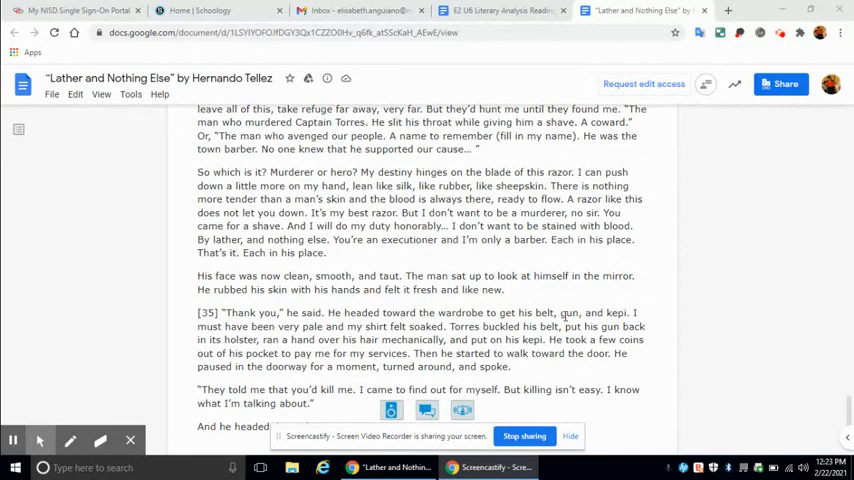